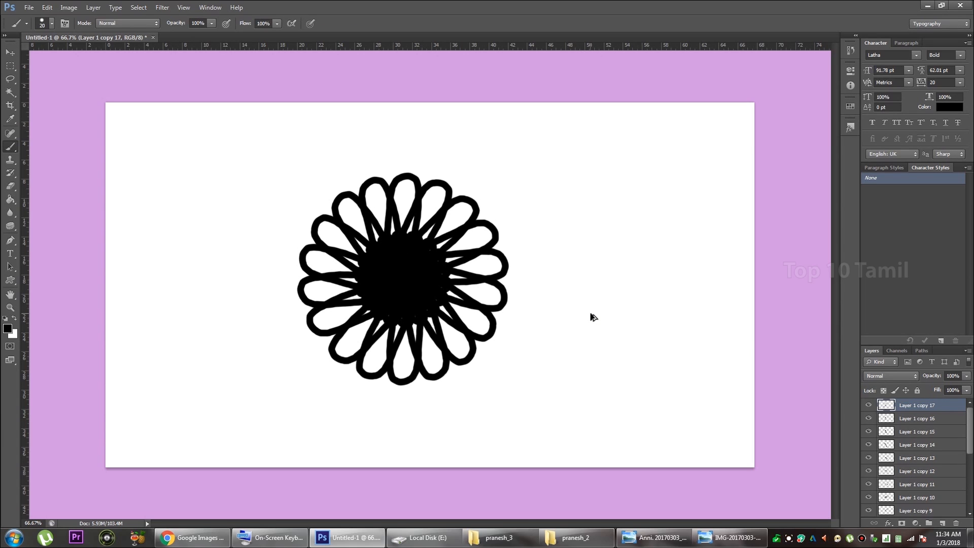
Scroll through Layer Style to apply bevel and emboss plus a drop shadow to 'Top 10 Tamil'
scroll(down, 3)
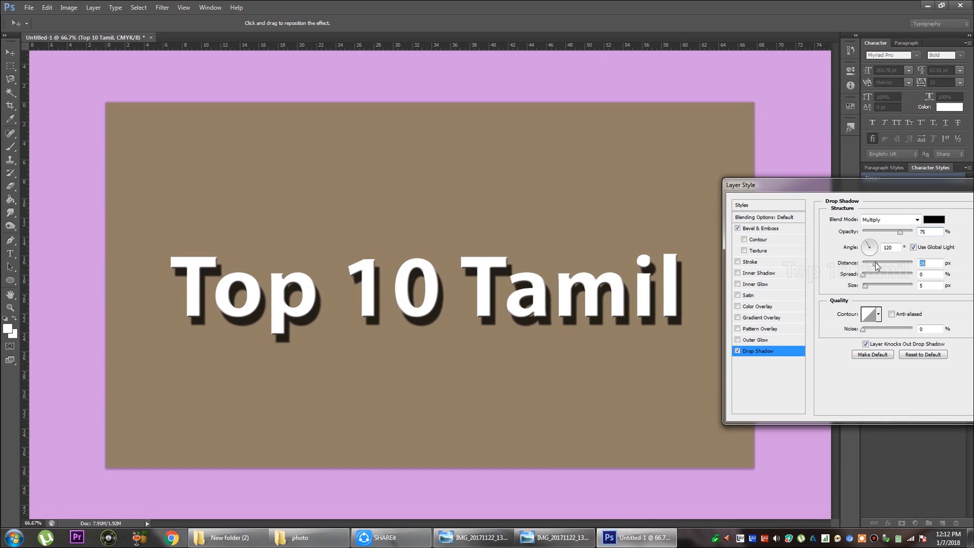
Add a dark stroke outline and a stone Pattern Overlay to the 'Top 10 Tamil' text
click(749, 262)
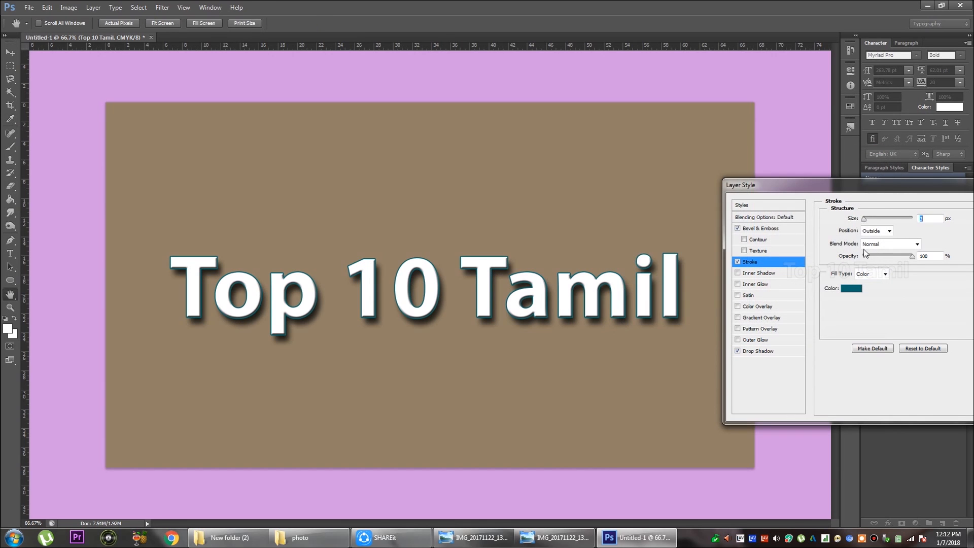
click(760, 328)
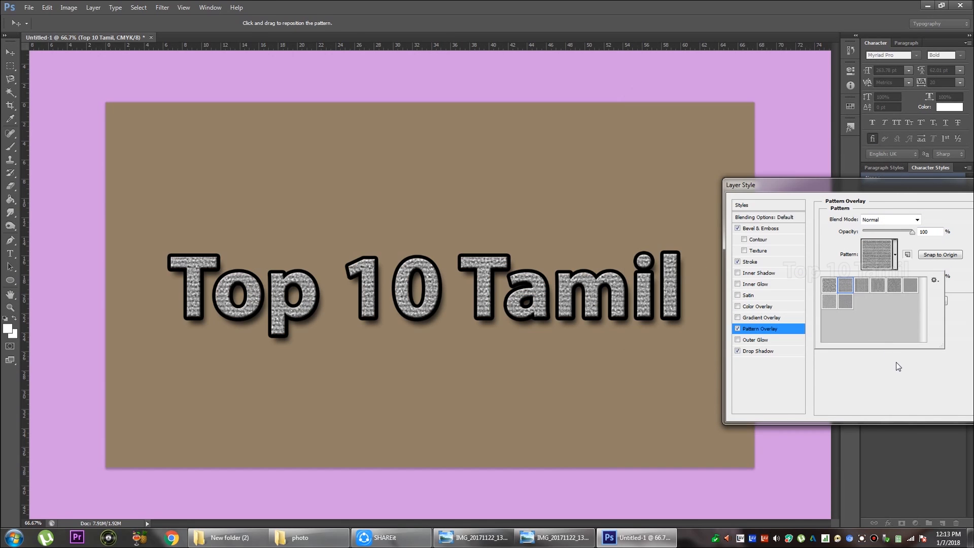
click(756, 339)
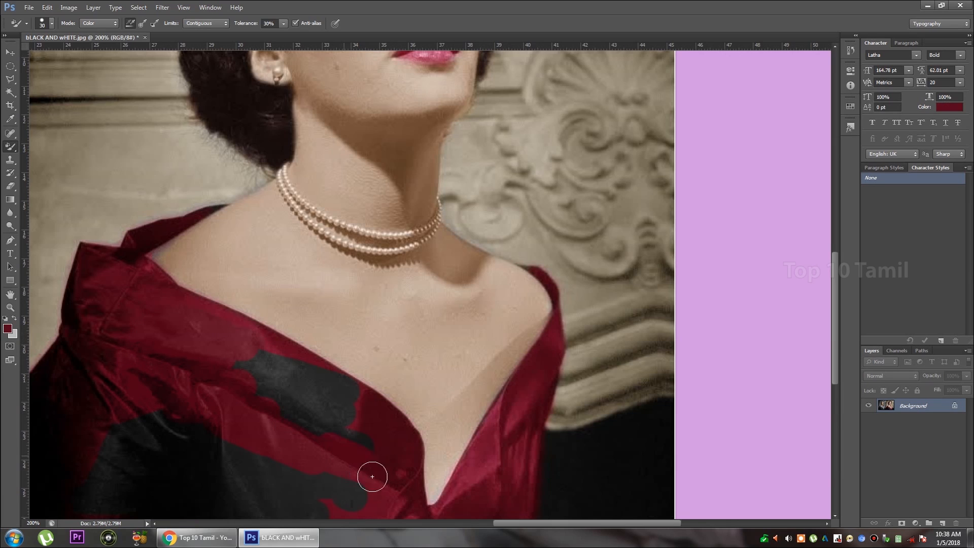
Place the tiger face as Layer 1 and soft-erase its edges into the man's face
click(372, 477)
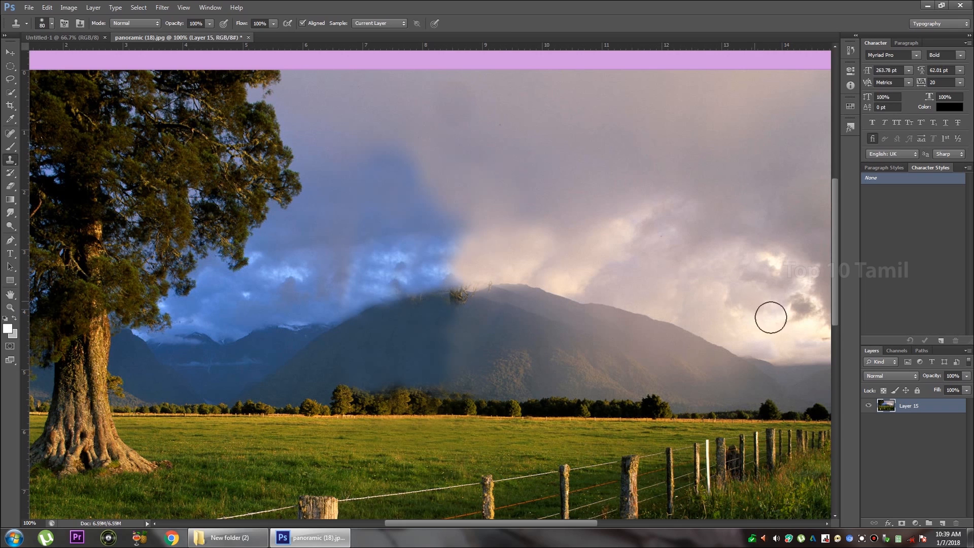
click(476, 310)
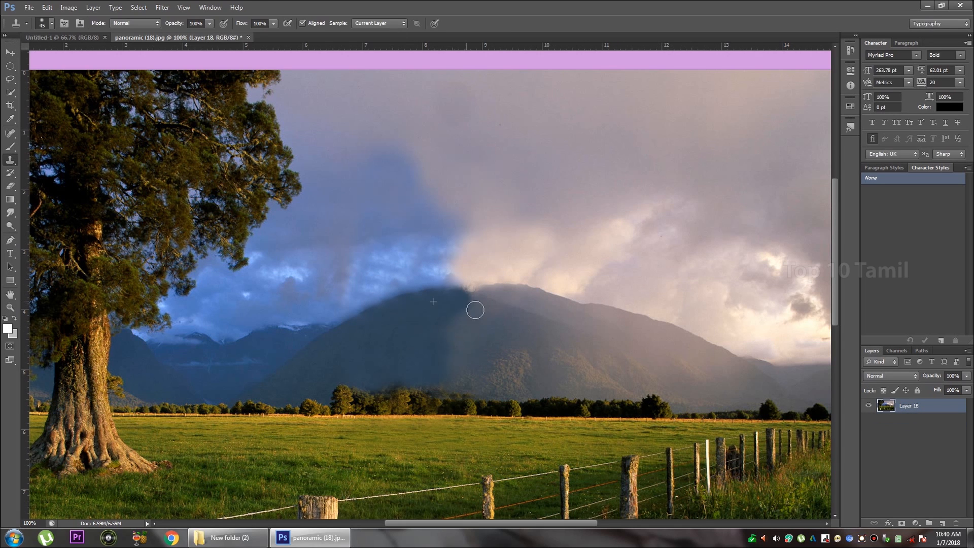
click(62, 37)
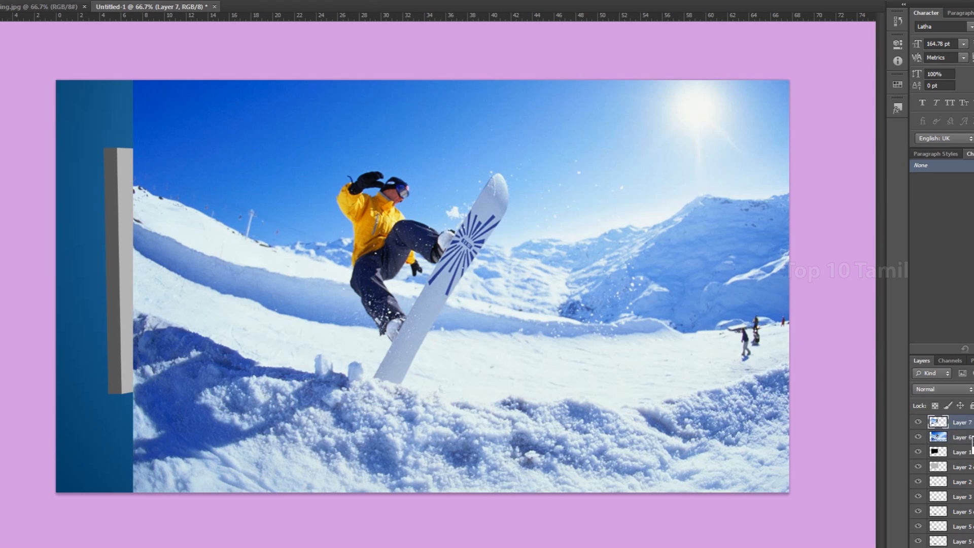
click(957, 437)
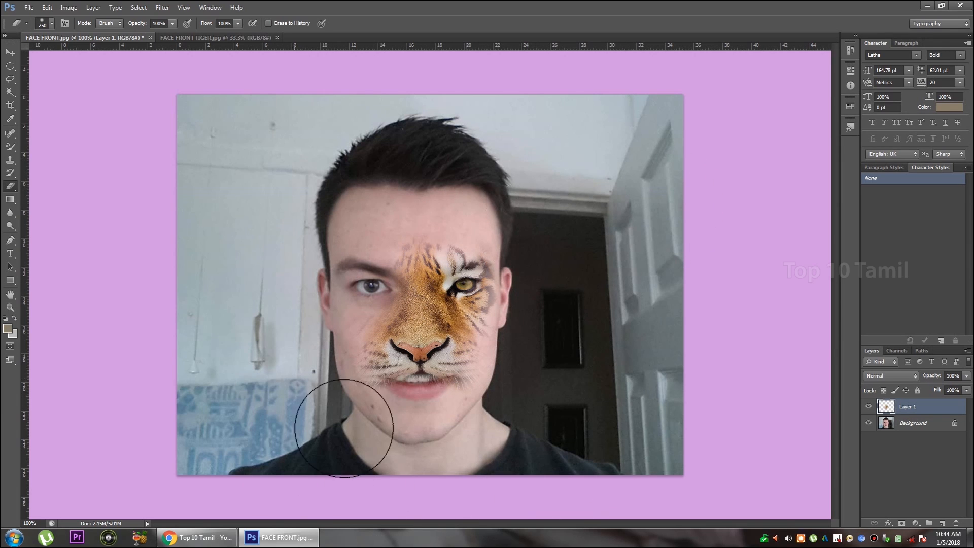
mouse_move(798, 141)
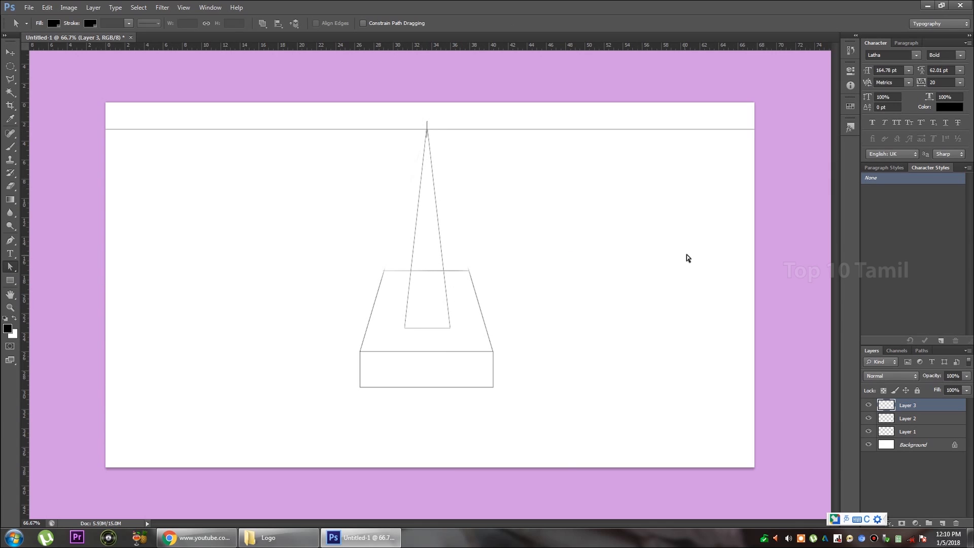
Bring up the basic letter animation .psd with its eleven-frame Timeline
click(11, 143)
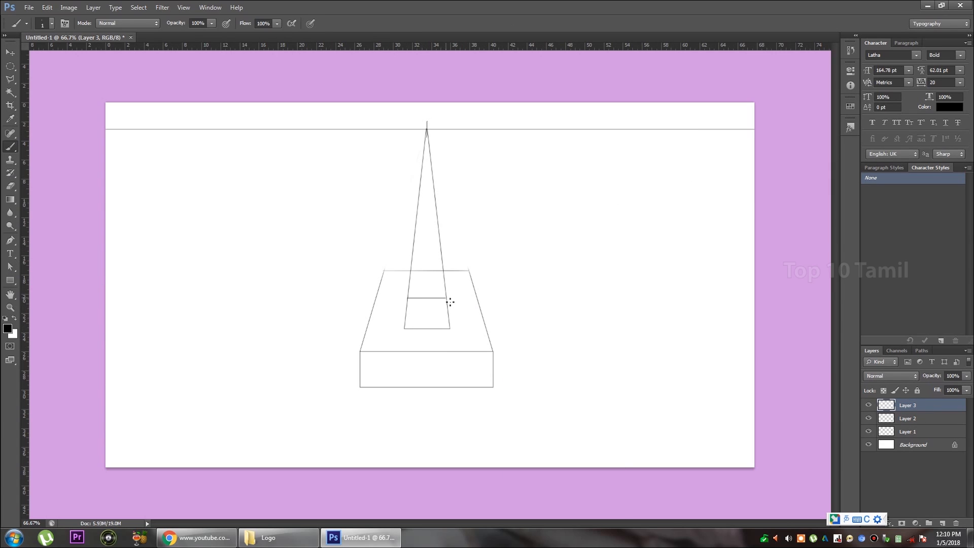
click(10, 268)
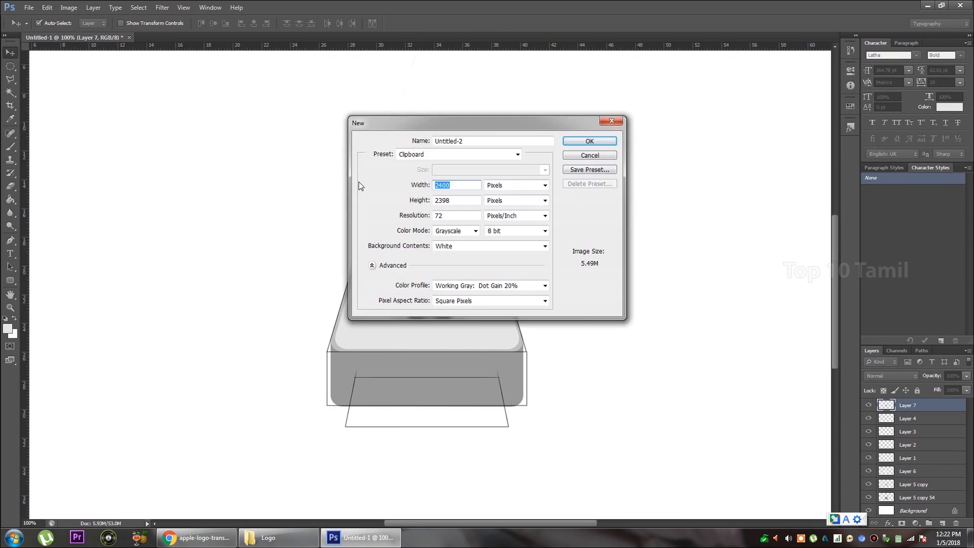
click(587, 141)
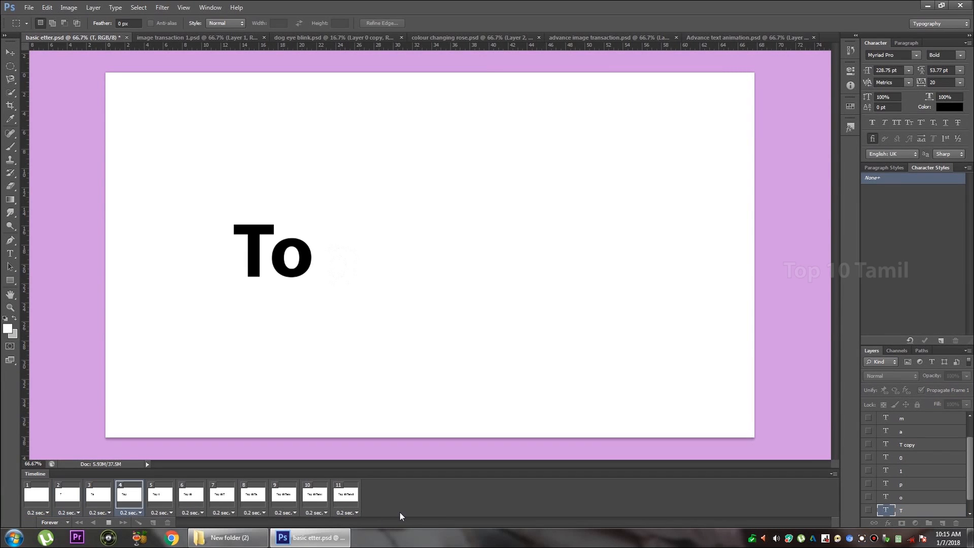
Step through the letter animation frames: only T, blank first frame, full title
click(67, 493)
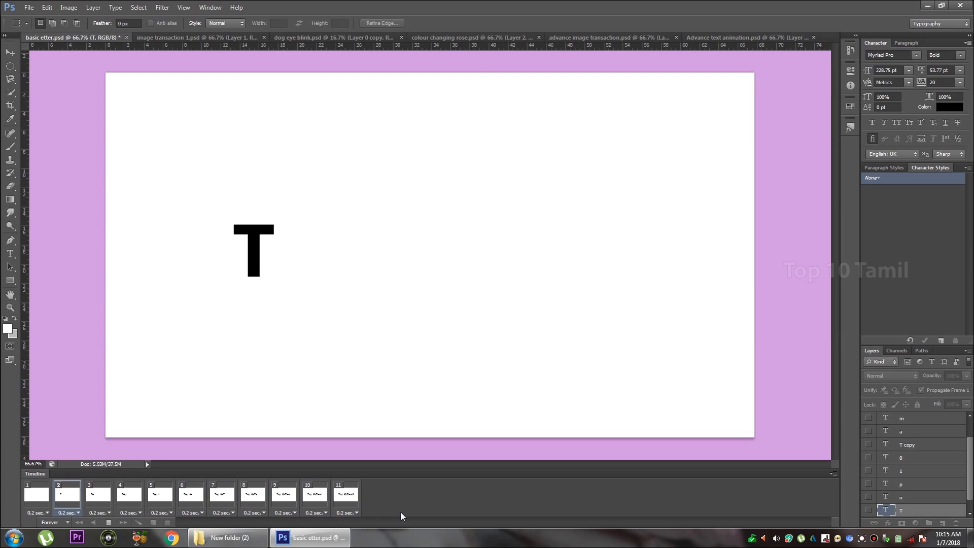
click(36, 493)
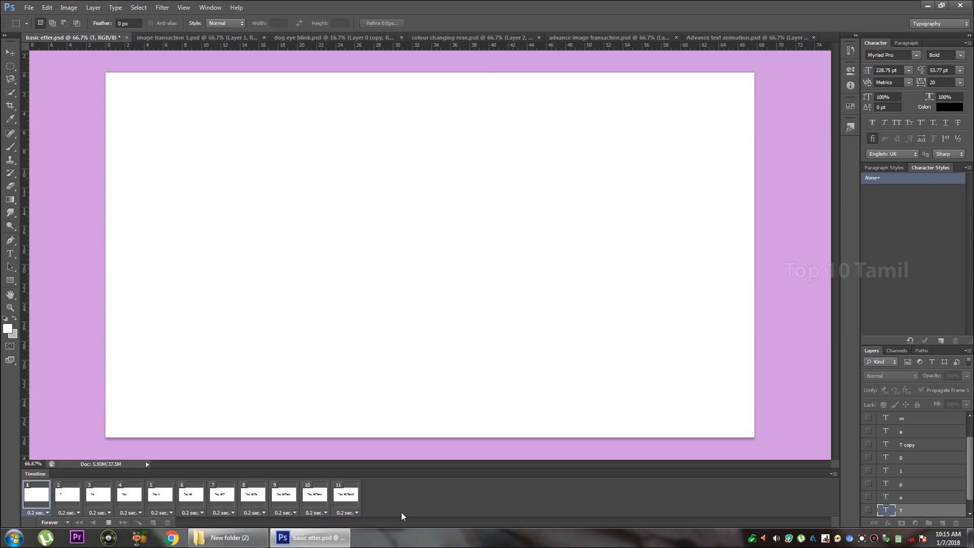
click(346, 494)
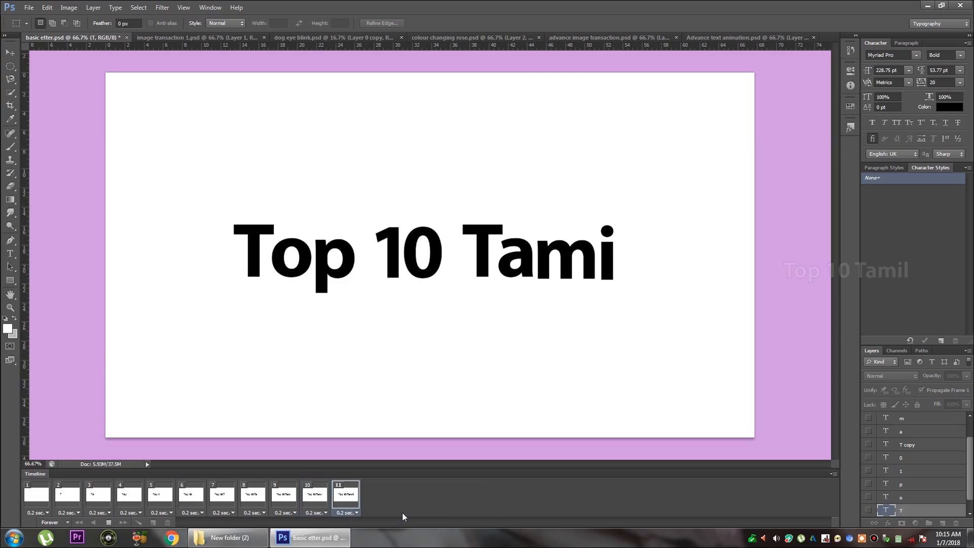
Preview the rose image transition frames (yellow, orange) and the advanced transition document
click(193, 37)
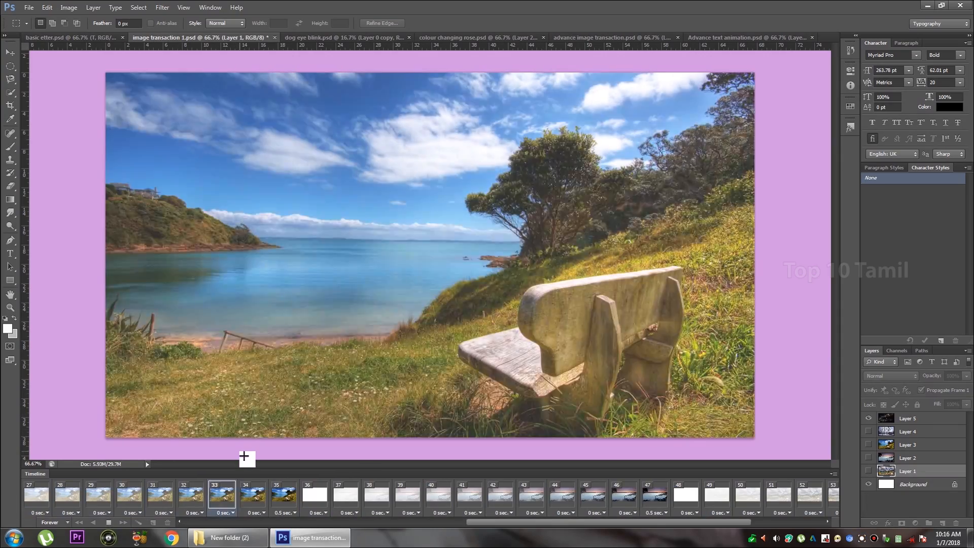
click(777, 495)
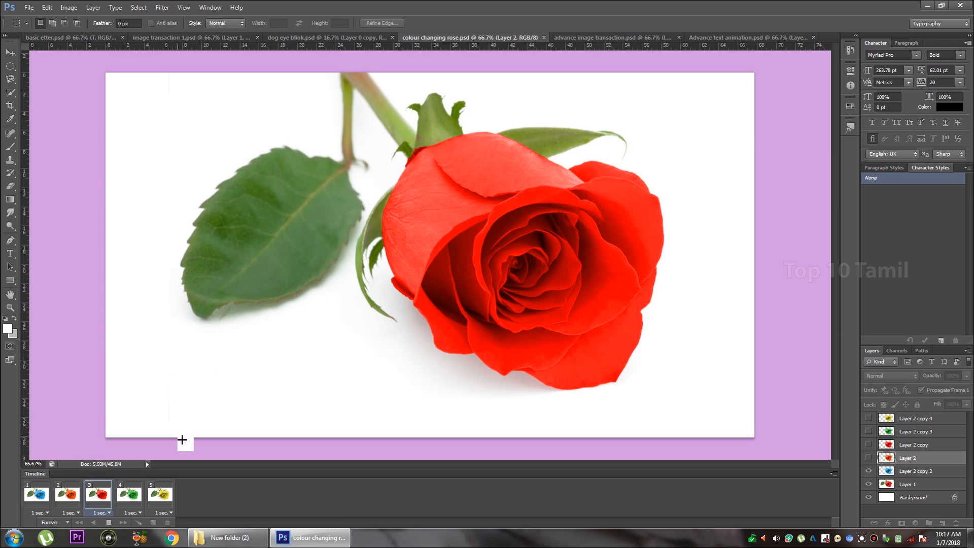
click(159, 493)
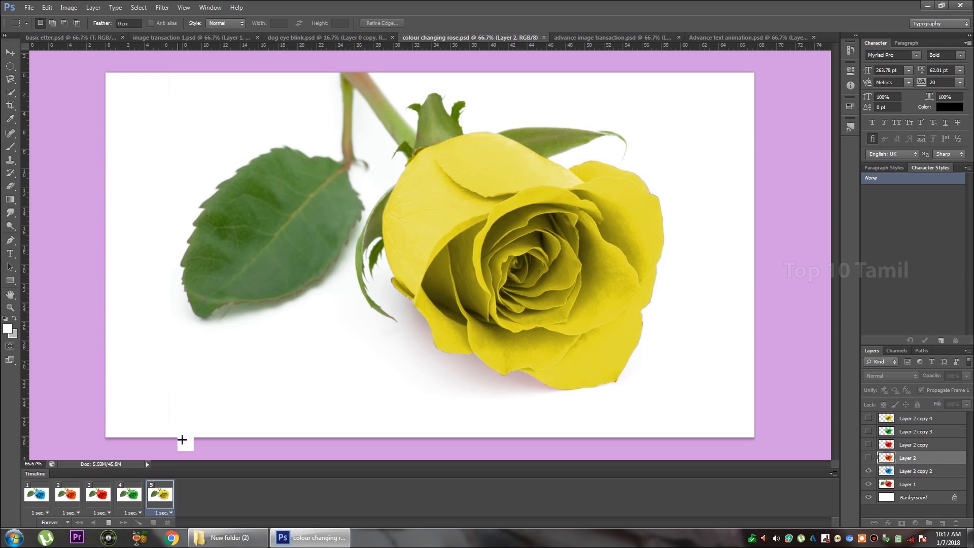
click(66, 493)
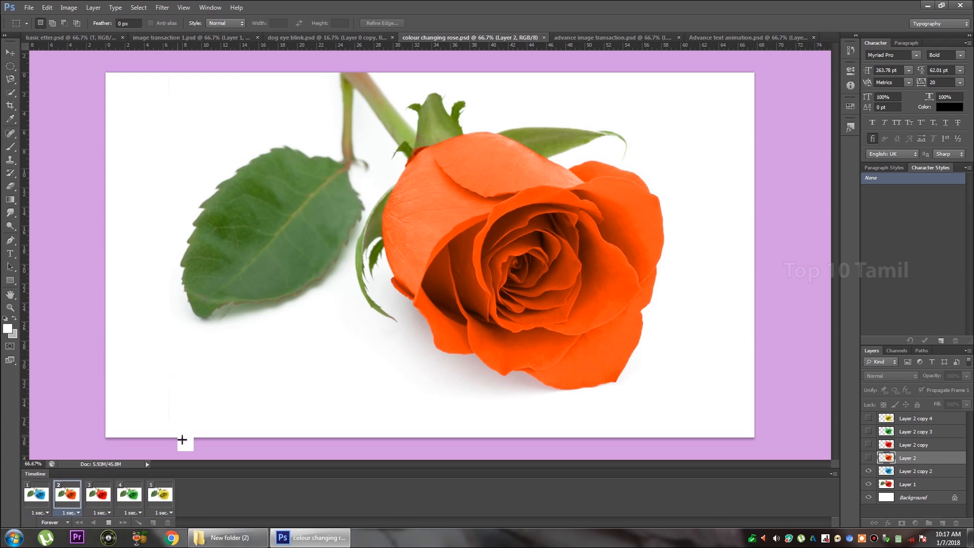
click(129, 493)
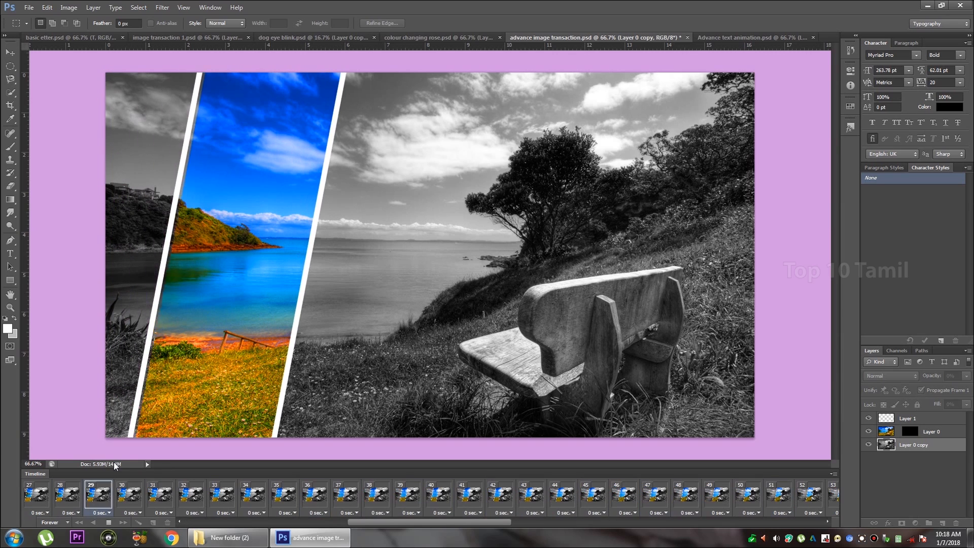
click(733, 37)
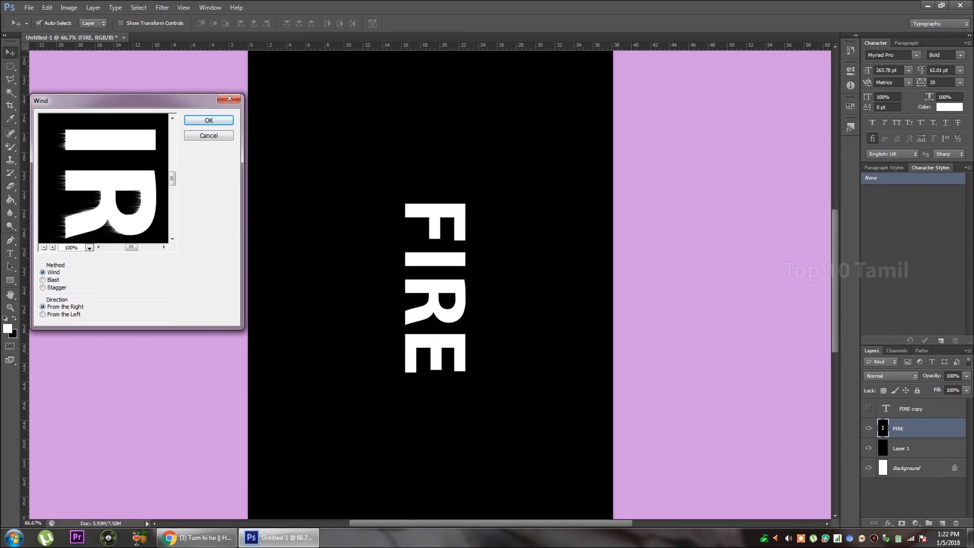
Give the dotted Ps sphere an Outer Glow and a soft red glow layer beneath
click(69, 7)
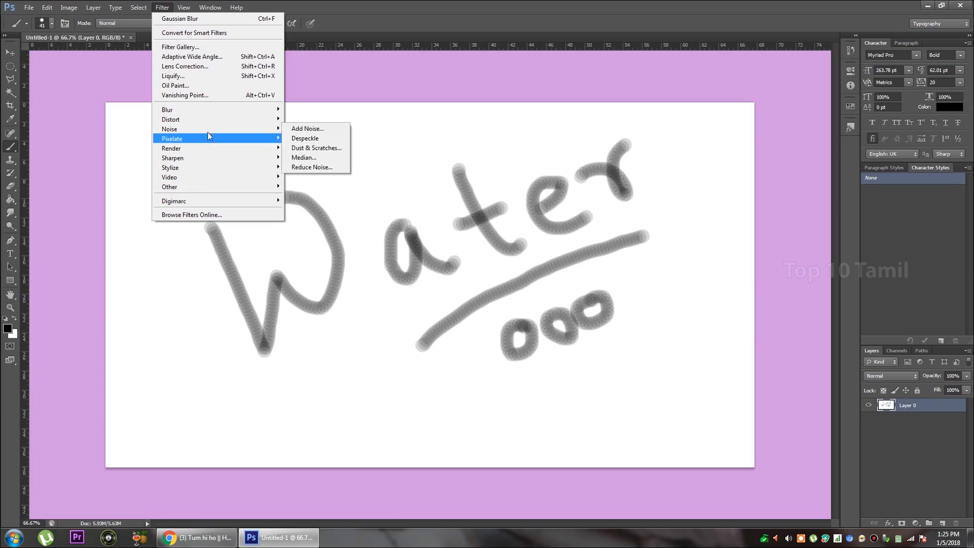
click(181, 46)
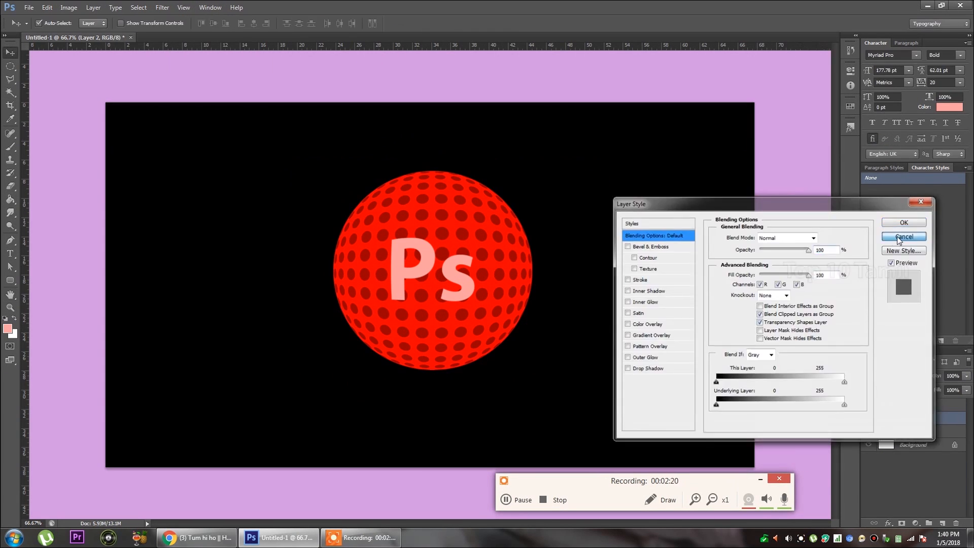
click(902, 222)
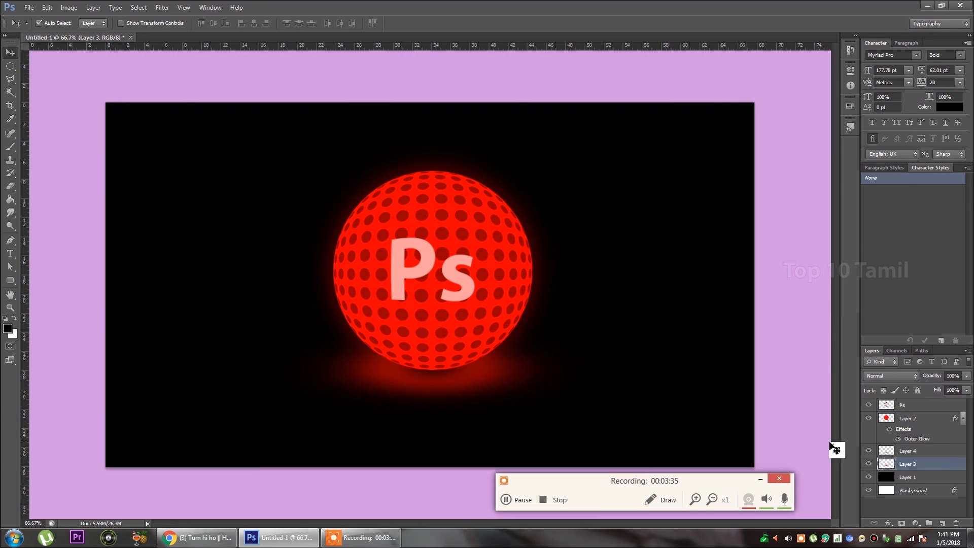